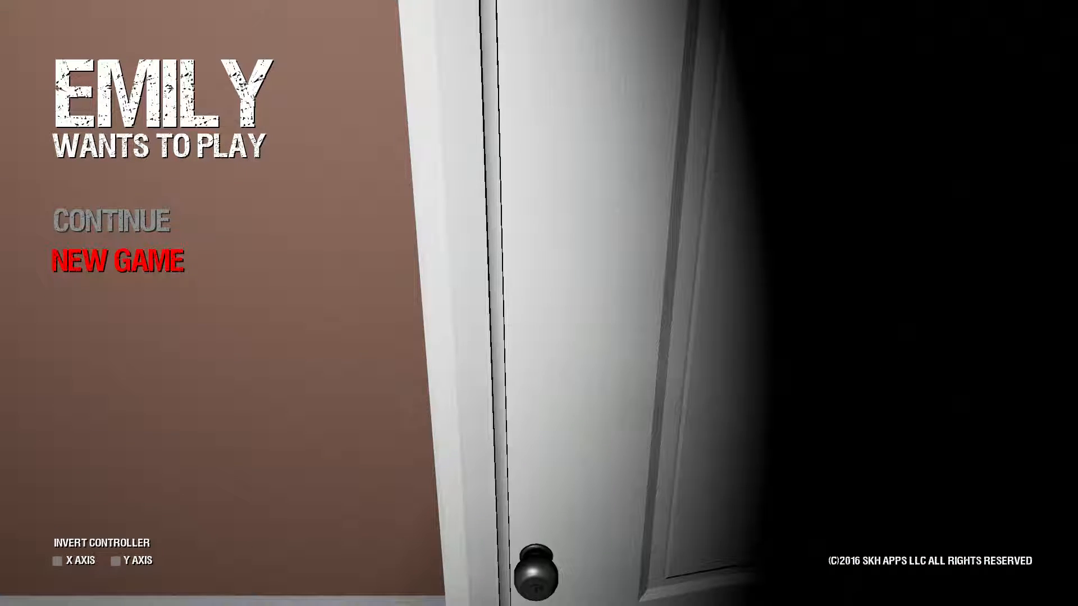
Choose NEW GAME on the title screen to begin in the living room
{"action": "left_click", "coordinate": [117, 261]}
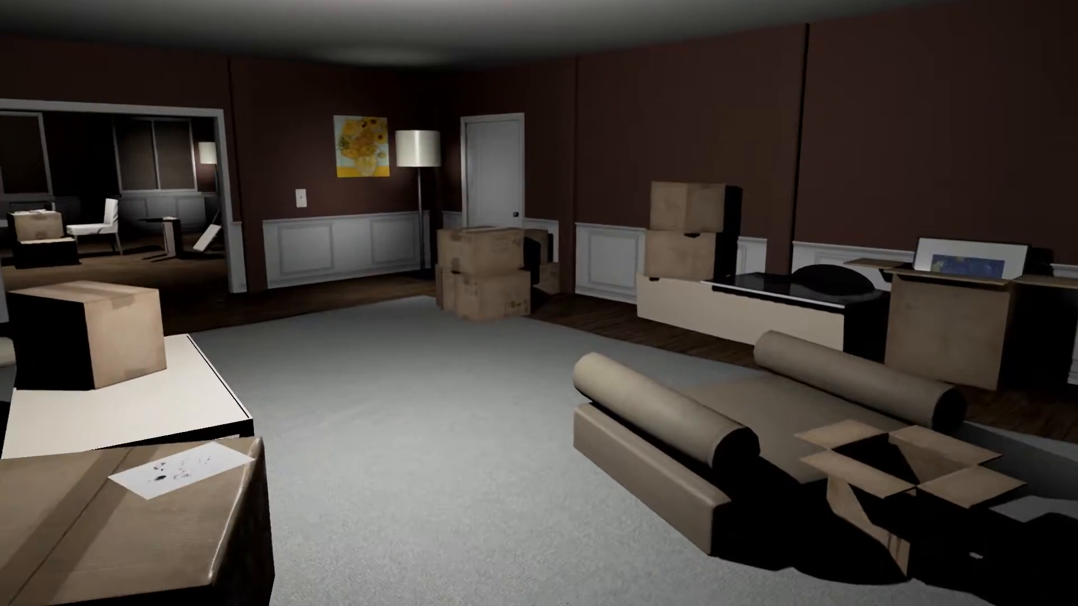
{"action": "mouse_move", "coordinate": [539, 304]}
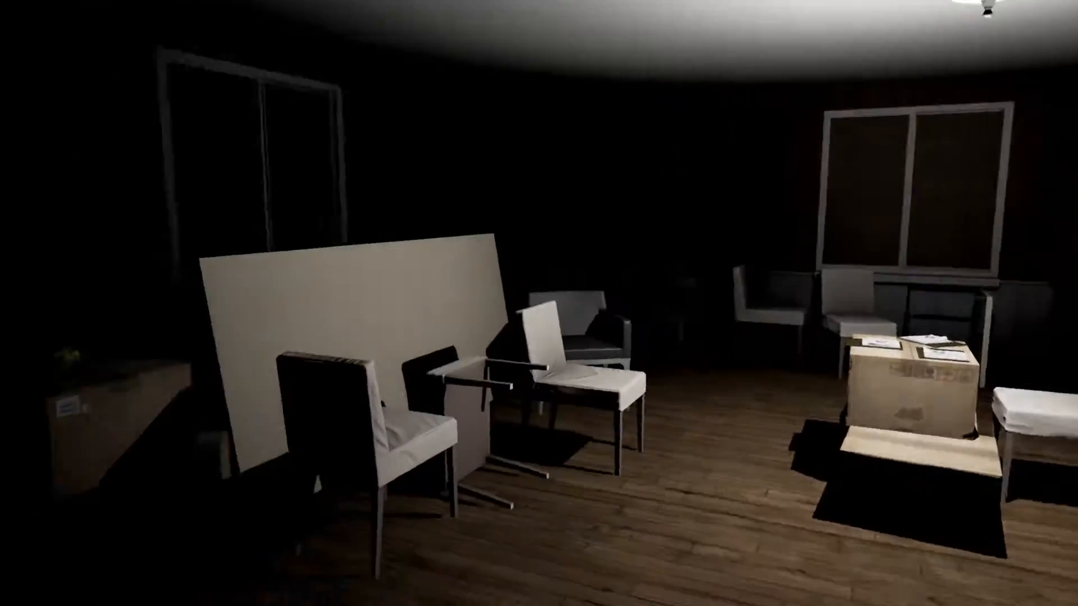
{"action": "mouse_move", "coordinate": [539, 303]}
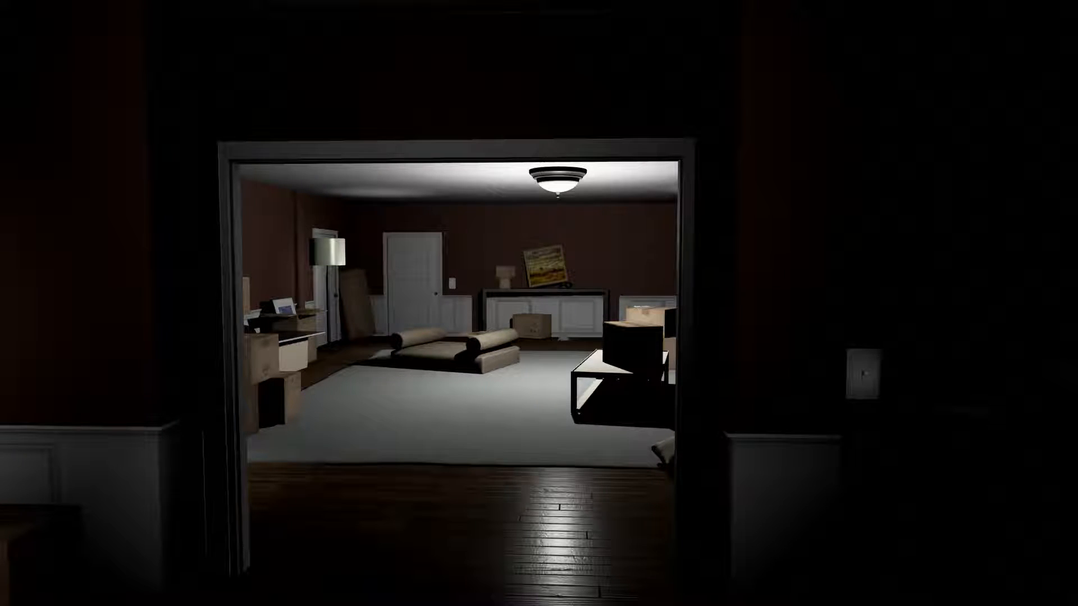
{"action": "mouse_move", "coordinate": [539, 303]}
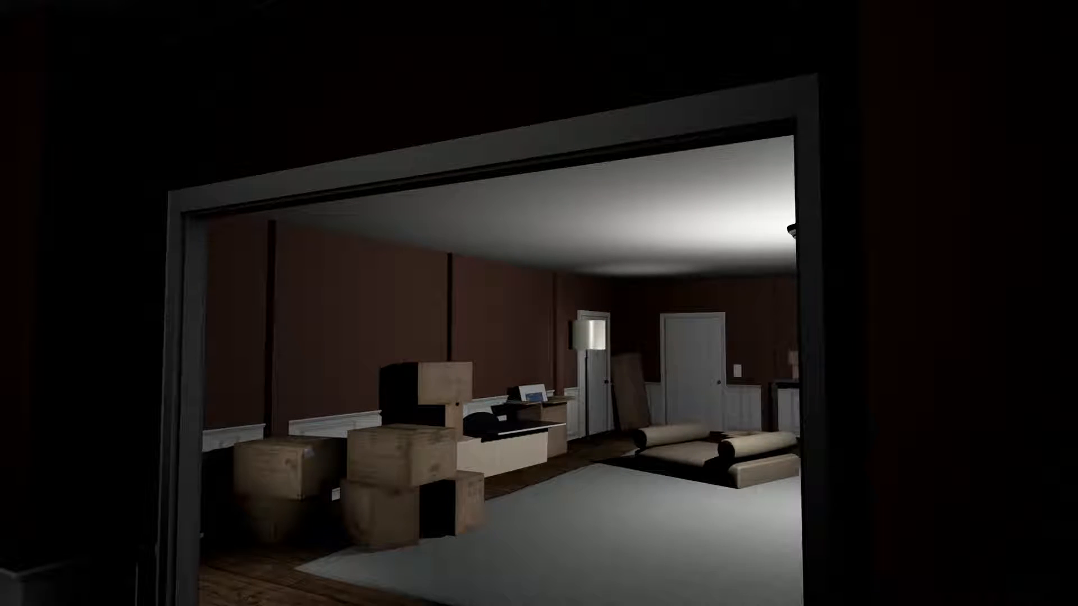
Bring up the pause menu after exploring the dining room
{"action": "key", "text": "Escape"}
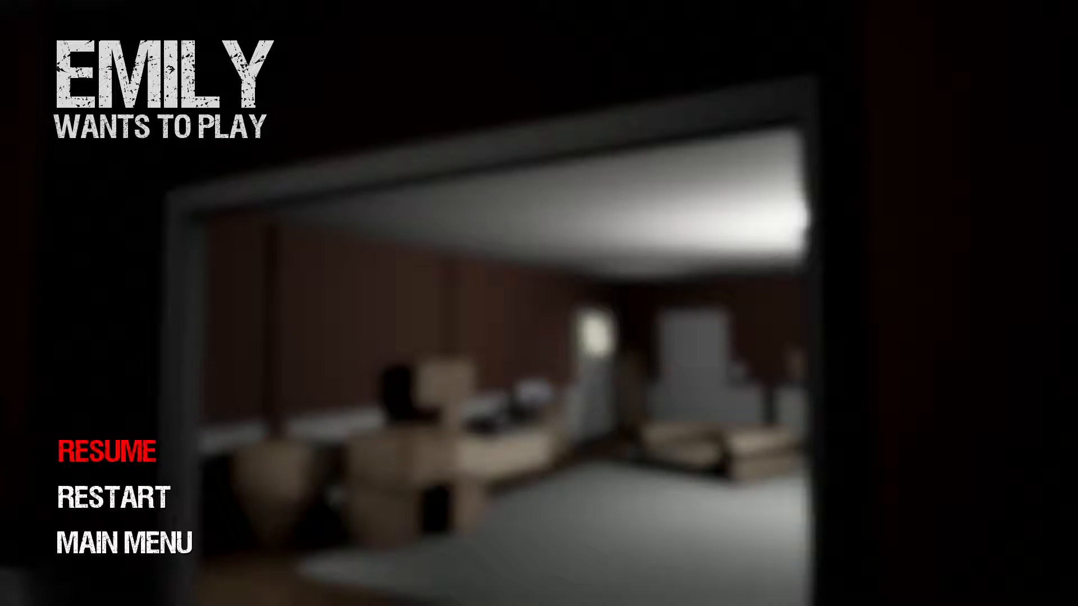
Resume the game and explore the living room, peeking into the dark storage room
{"action": "left_click", "coordinate": [108, 452]}
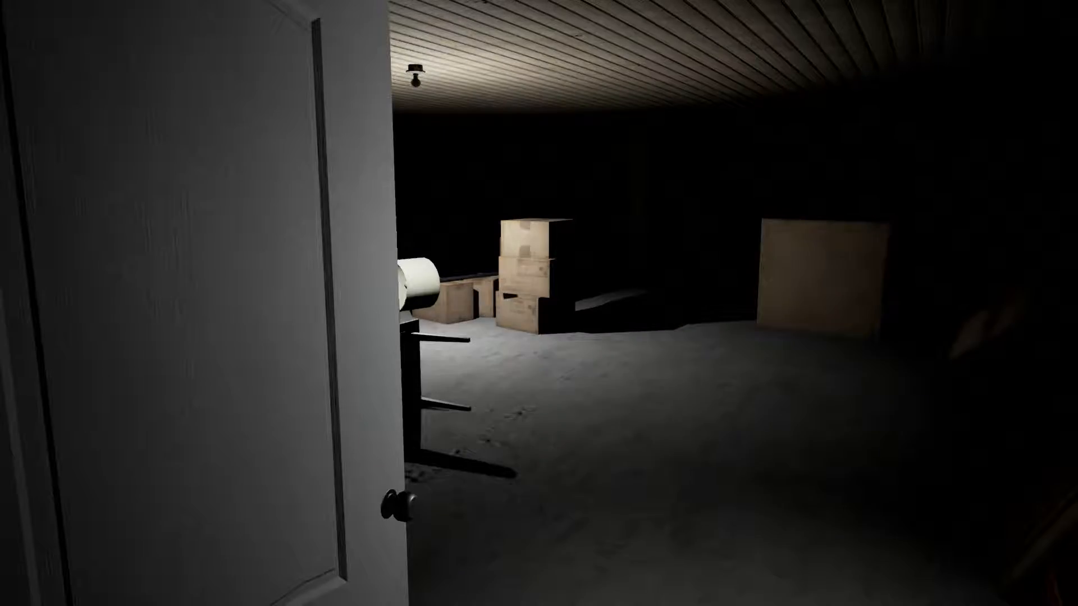
{"action": "mouse_move", "coordinate": [539, 303]}
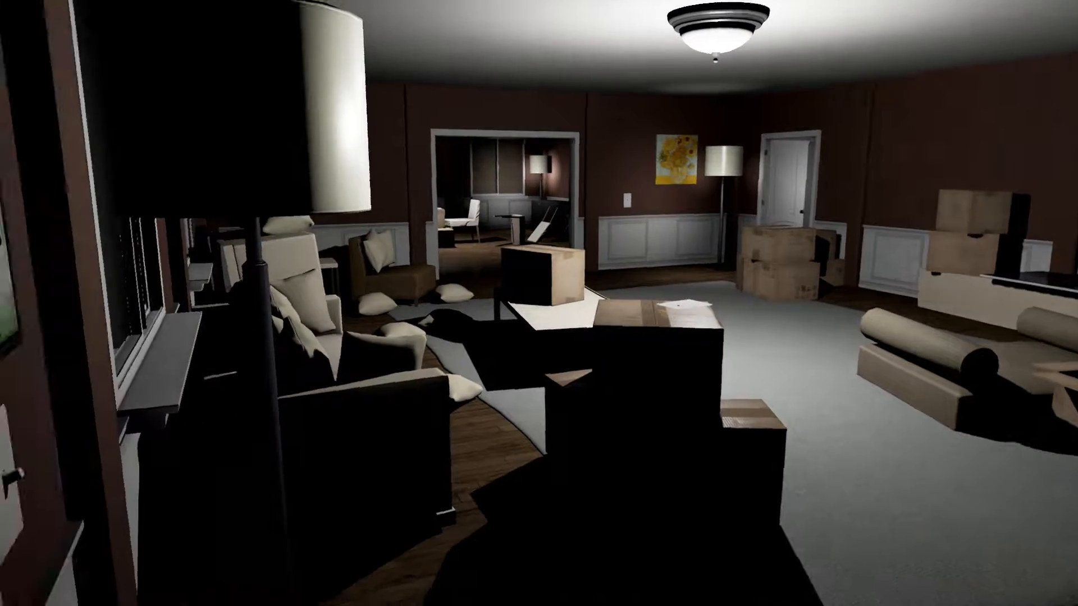
{"action": "scroll", "scroll_direction": "right", "scroll_amount": 3}
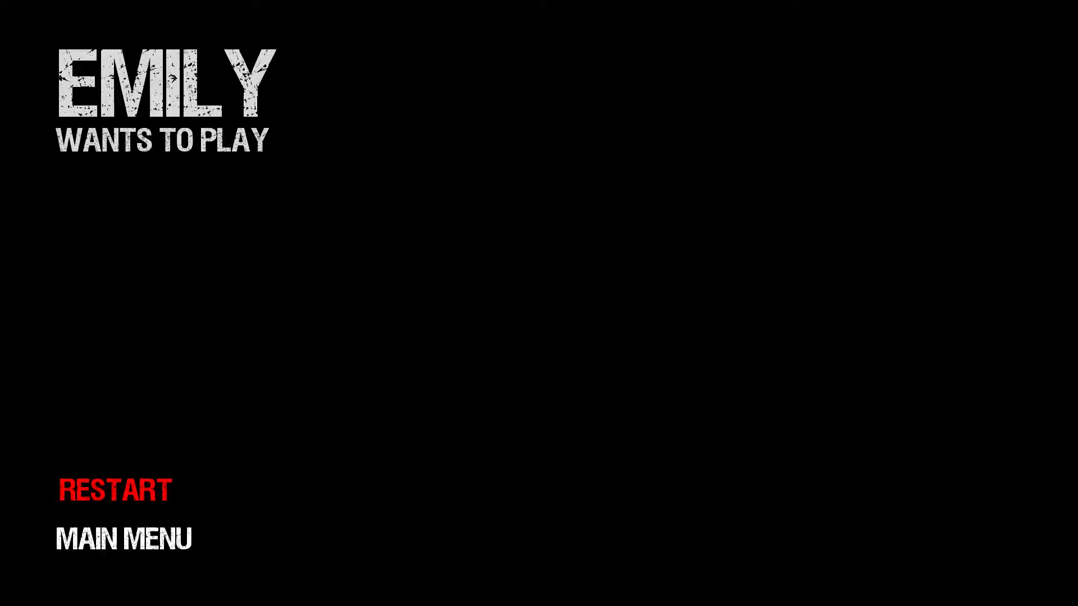
Restart from the death screen to begin the night again
{"action": "left_click", "coordinate": [114, 489]}
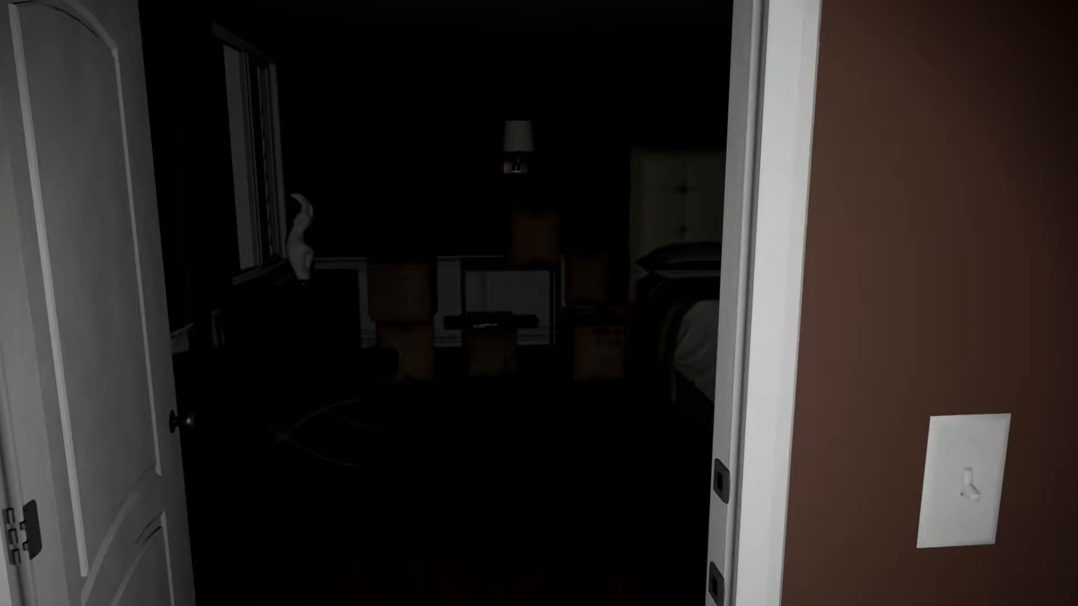
{"action": "mouse_move", "coordinate": [539, 303]}
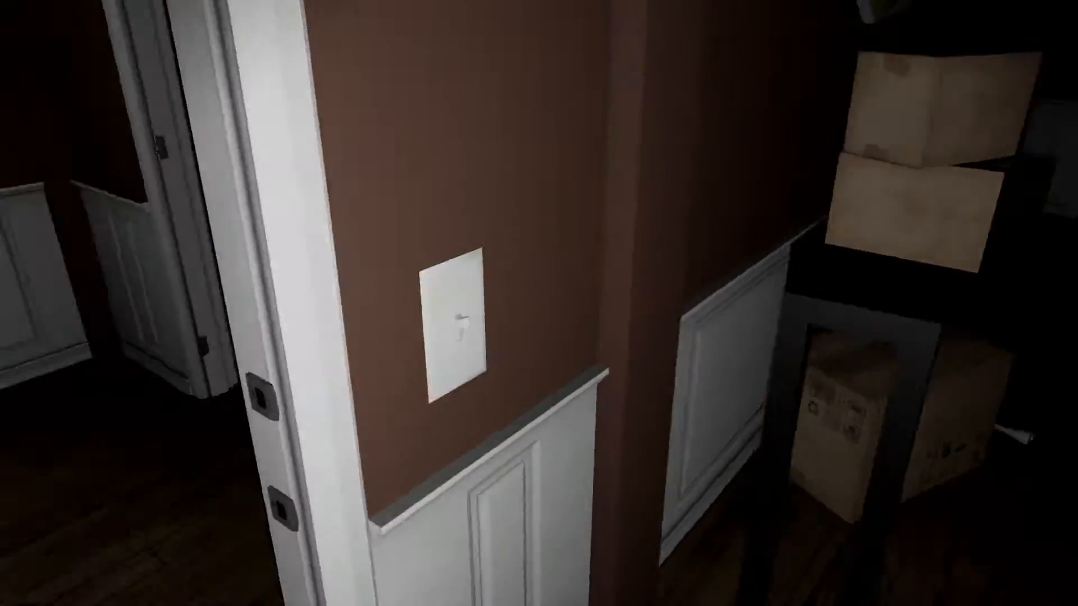
Walk from the living room toward the kitchen, ending at the front door
{"action": "scroll", "scroll_direction": "down", "scroll_amount": 3}
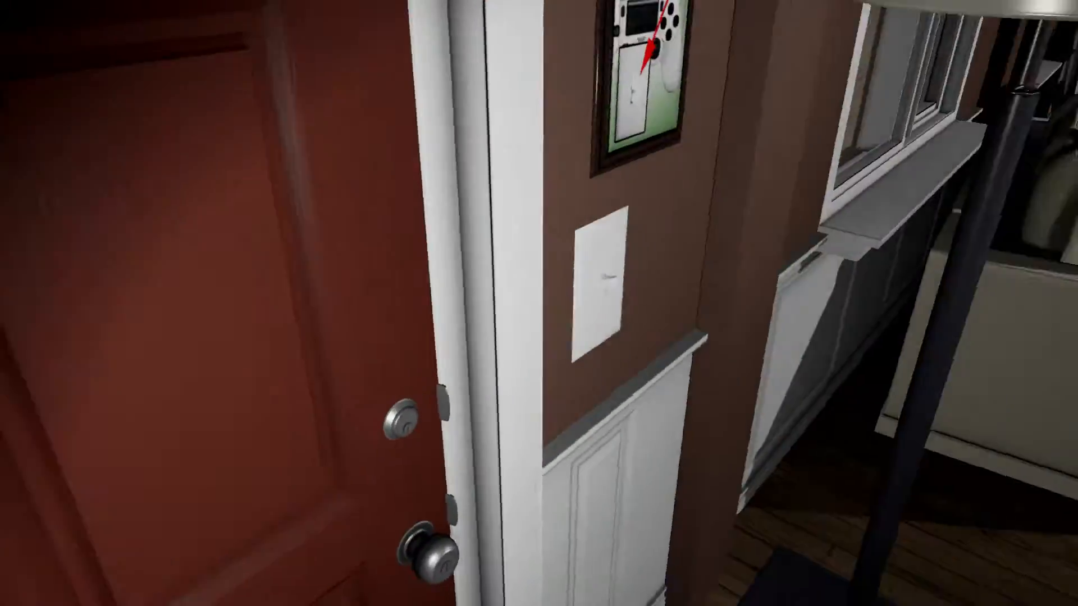
{"action": "mouse_move", "coordinate": [539, 303]}
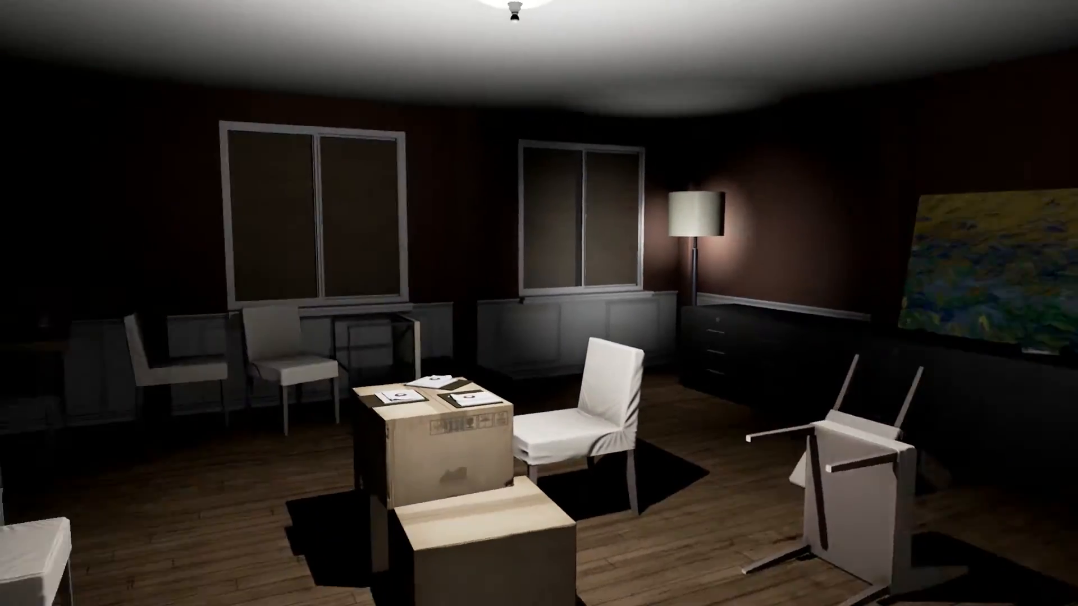
{"action": "mouse_move", "coordinate": [539, 303]}
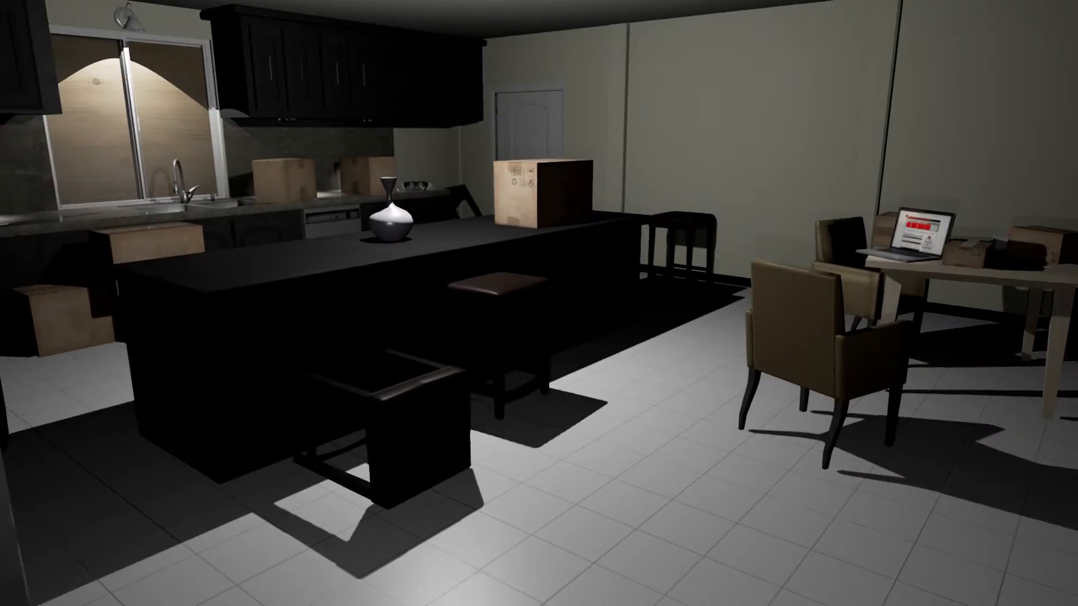